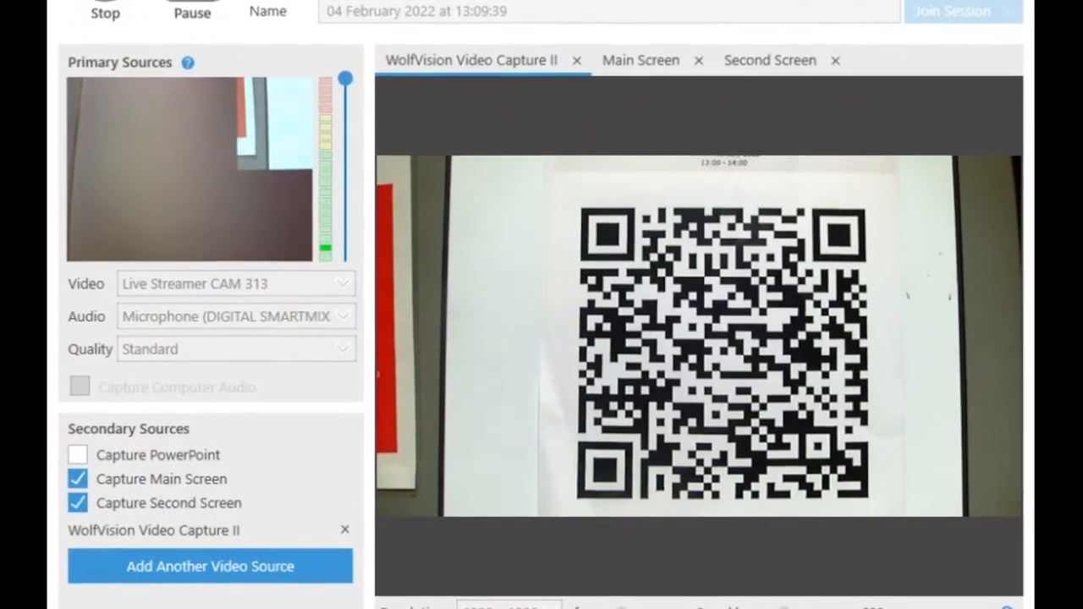
scroll(down, 3)
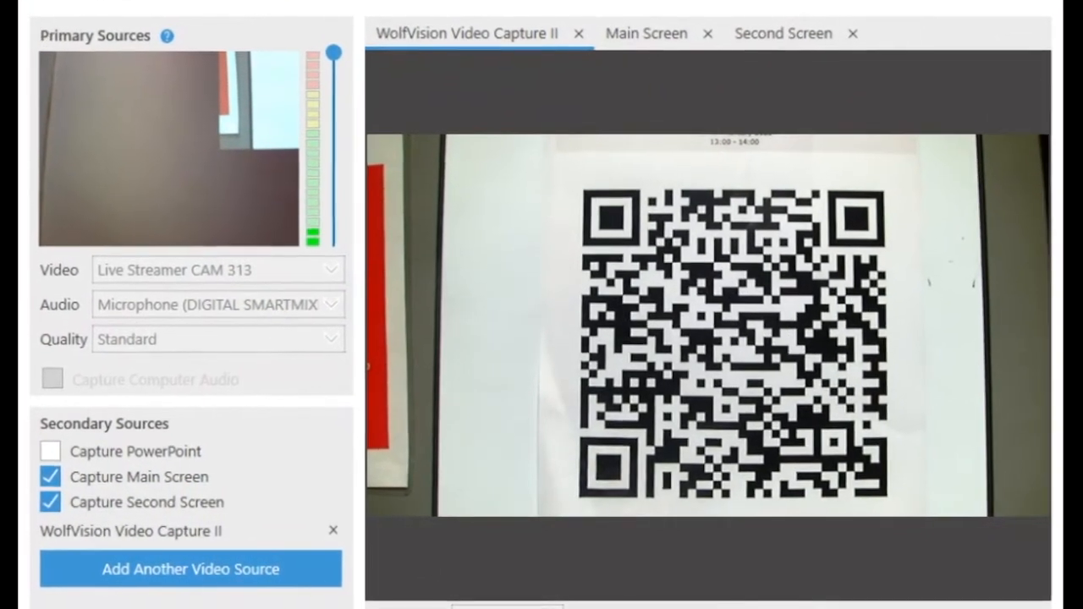